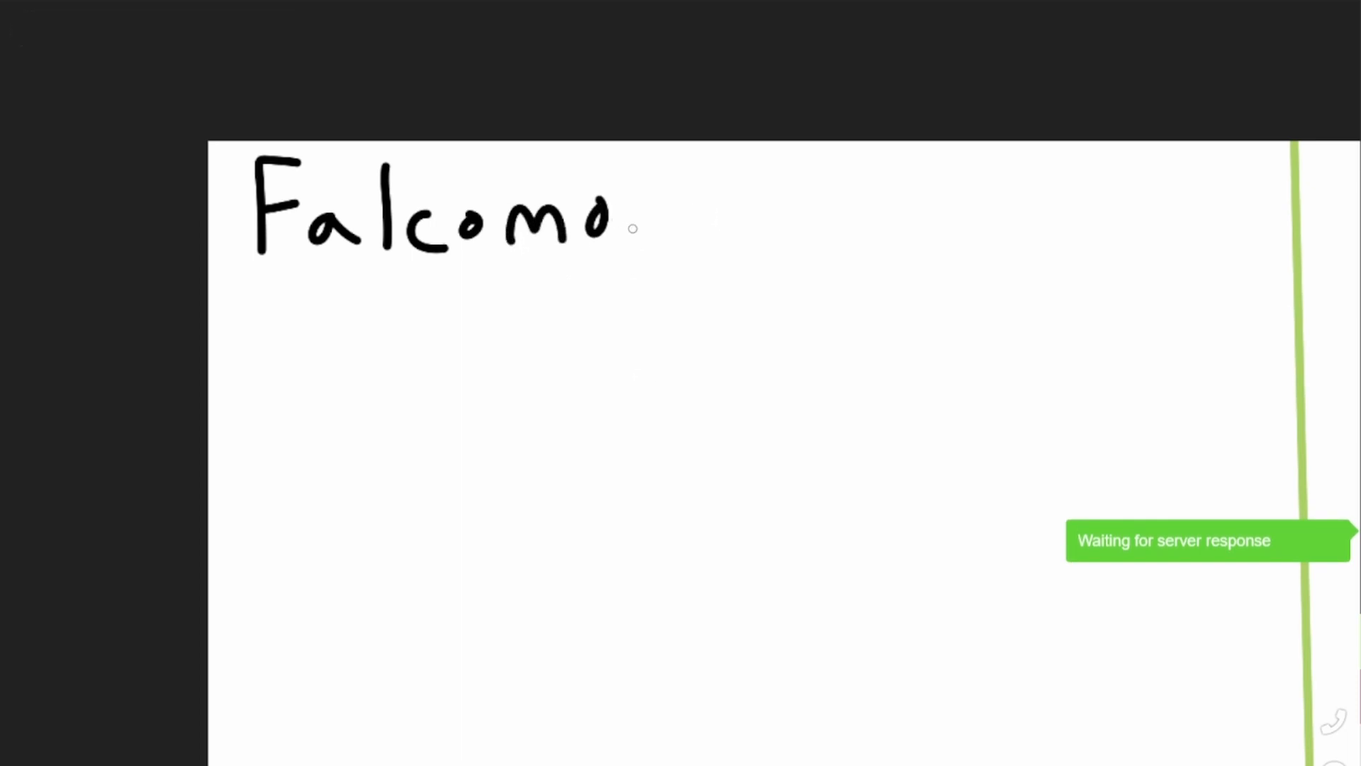
- Hand-letter the label 'Falcomon/angioros' across the top of the canvas
drag(621, 243, 712, 165)
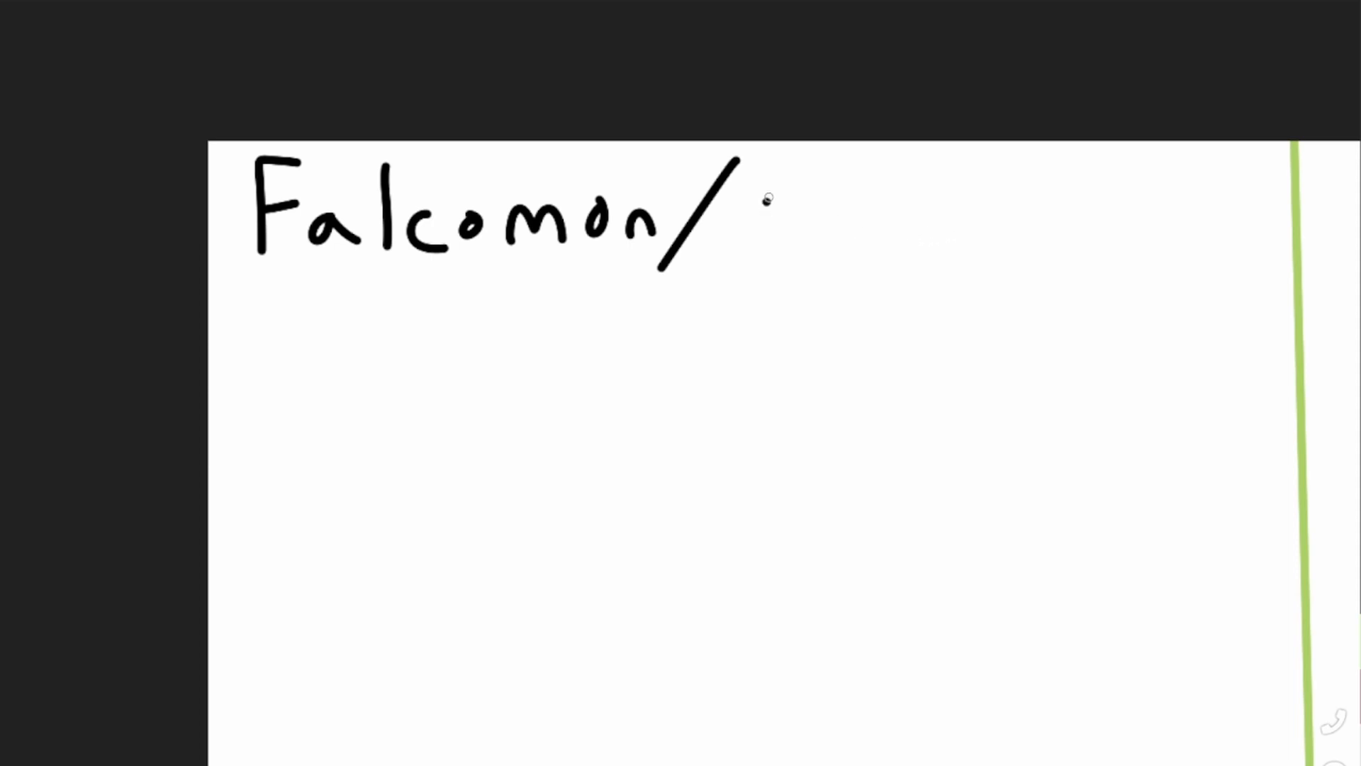
text(angioros)
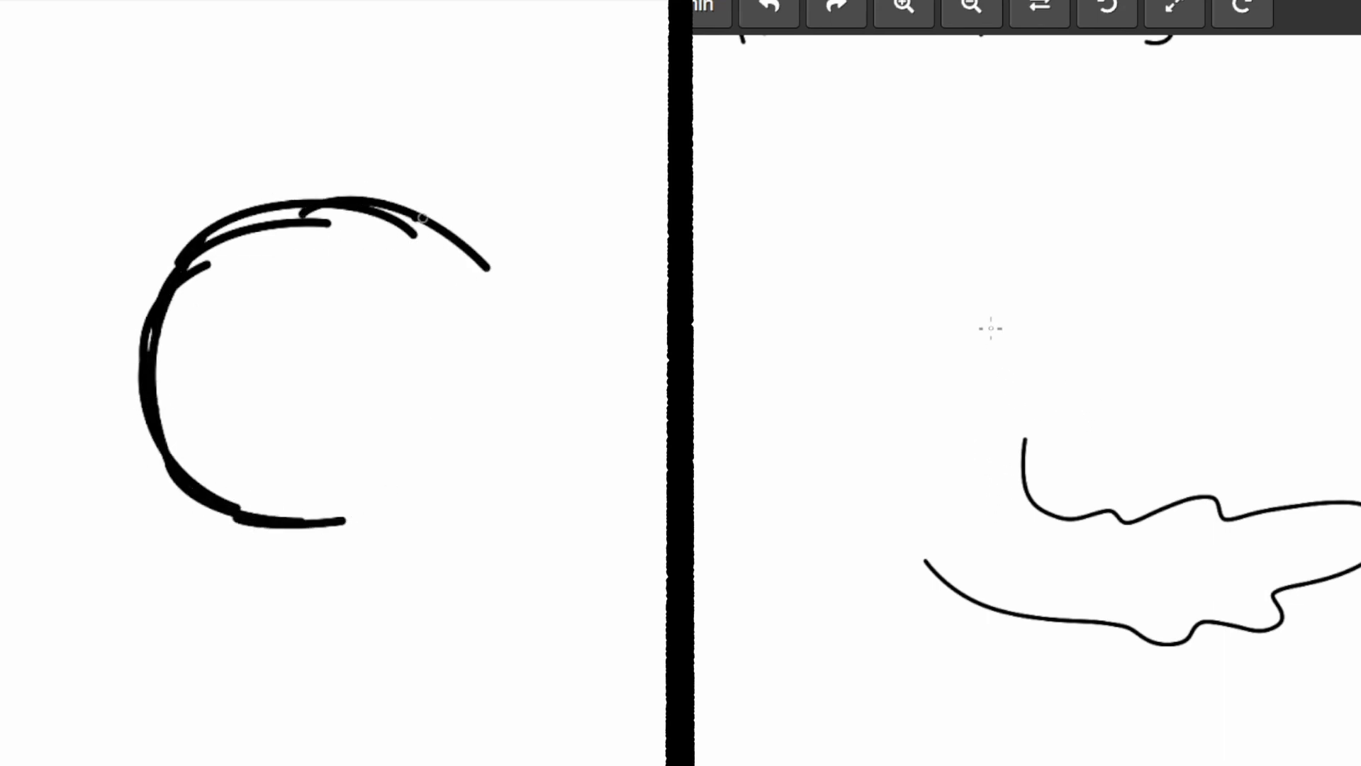
- Close the round head outline with a curved horn, and rough in a small dragon snout on the right
drag(421, 216, 312, 543)
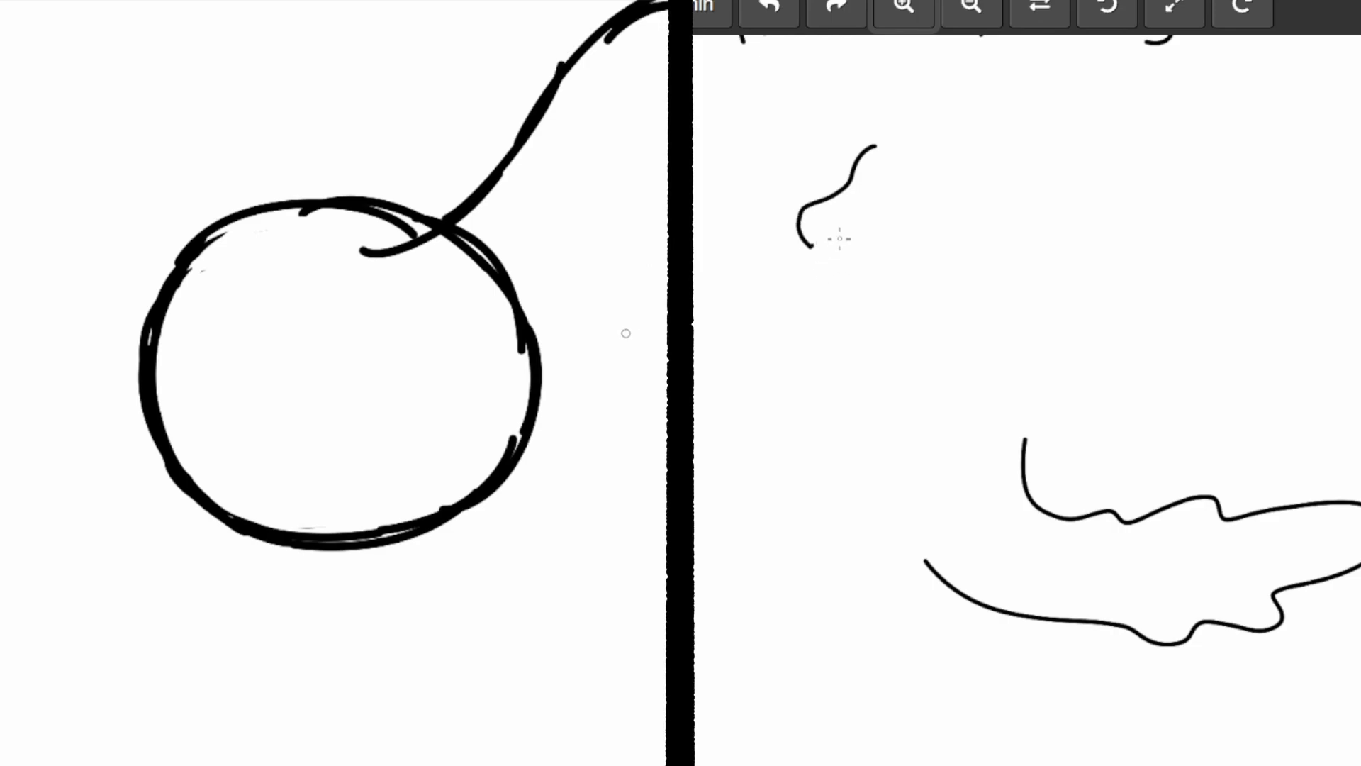
drag(838, 221, 876, 209)
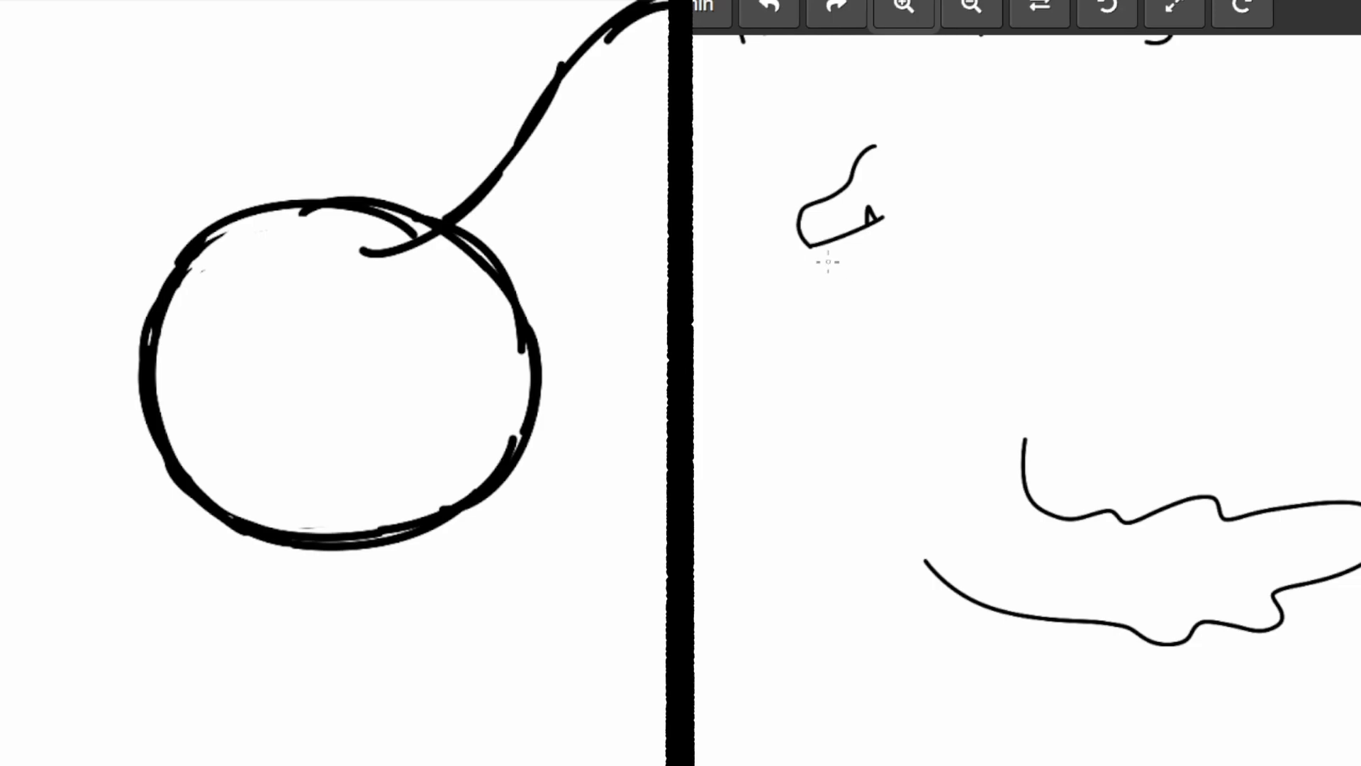
drag(821, 265, 880, 247)
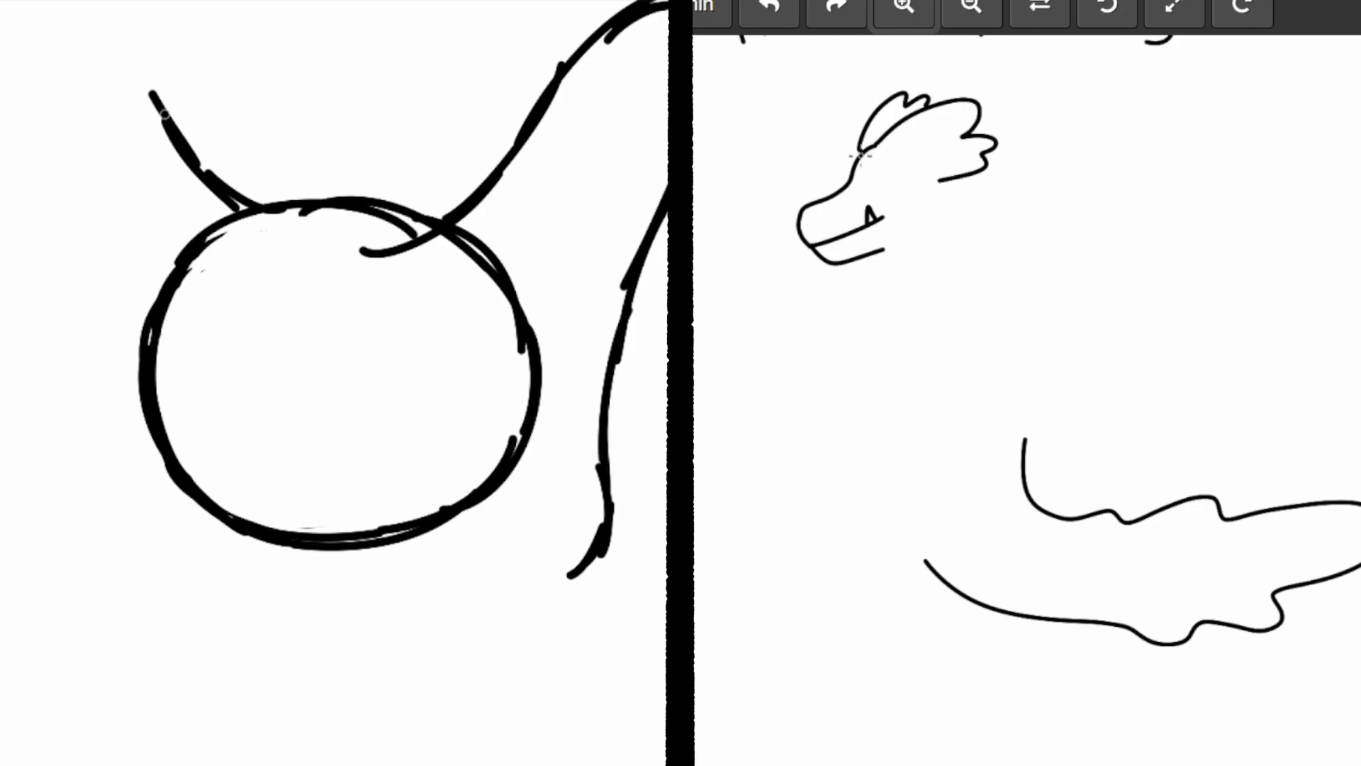
drag(173, 131, 114, 252)
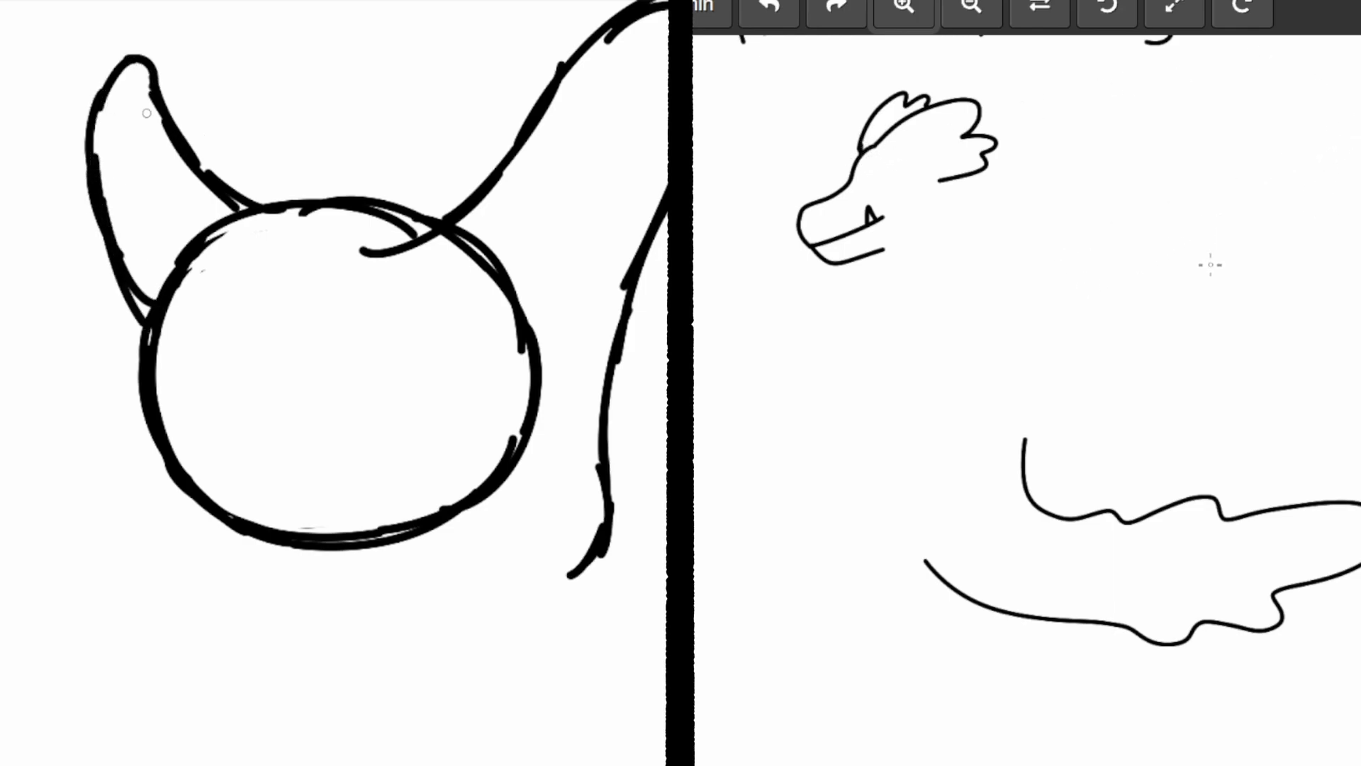
mouse_move(1163, 307)
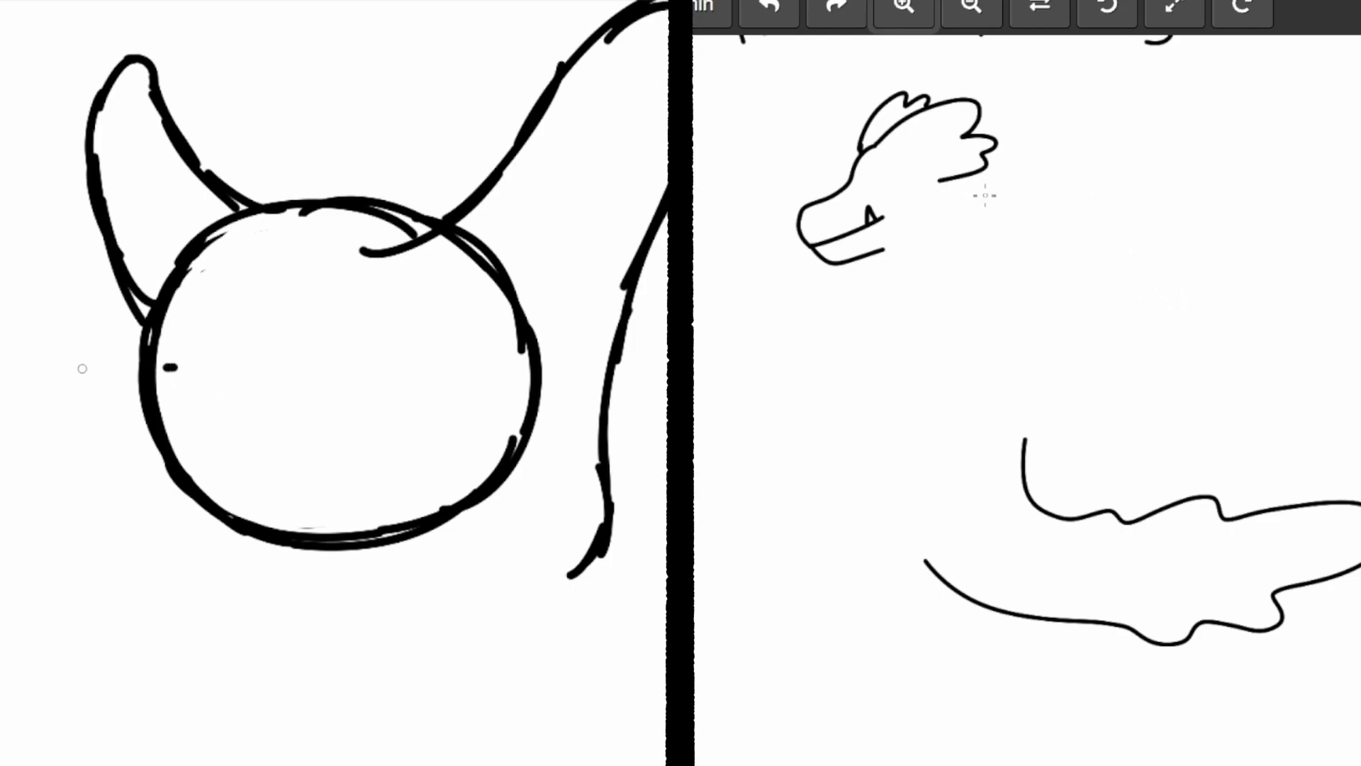
- Sketch a rounded snout reaching in from the left edge and an eye inside the round head
drag(156, 368, 0, 382)
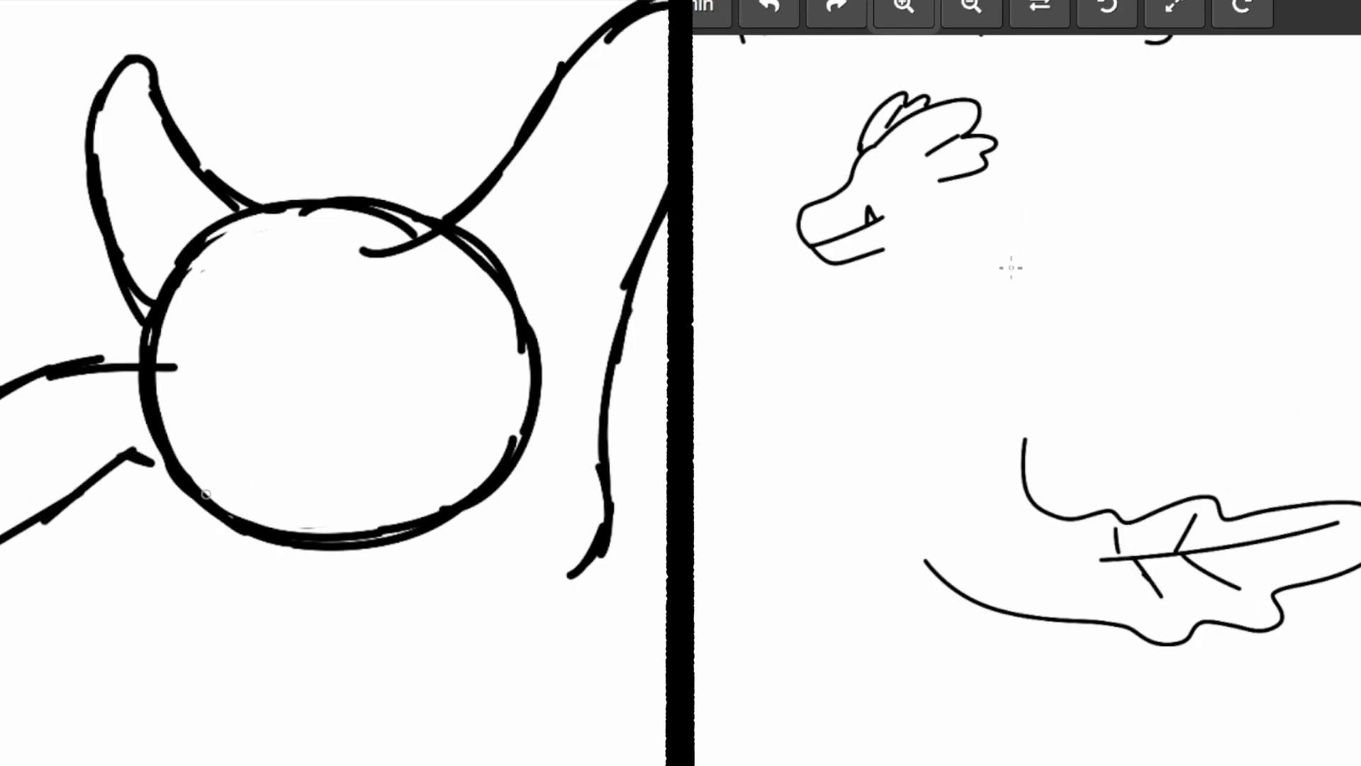
drag(173, 365, 226, 486)
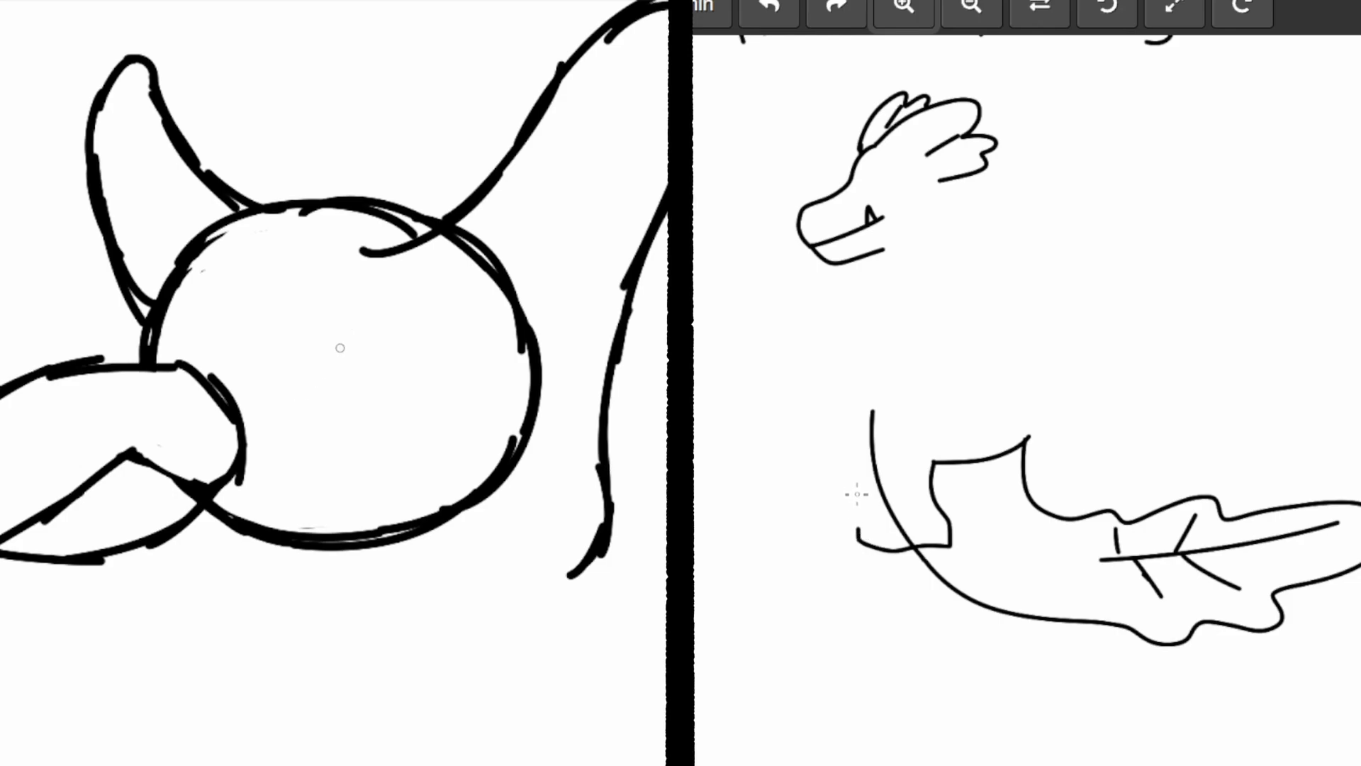
drag(299, 369, 460, 274)
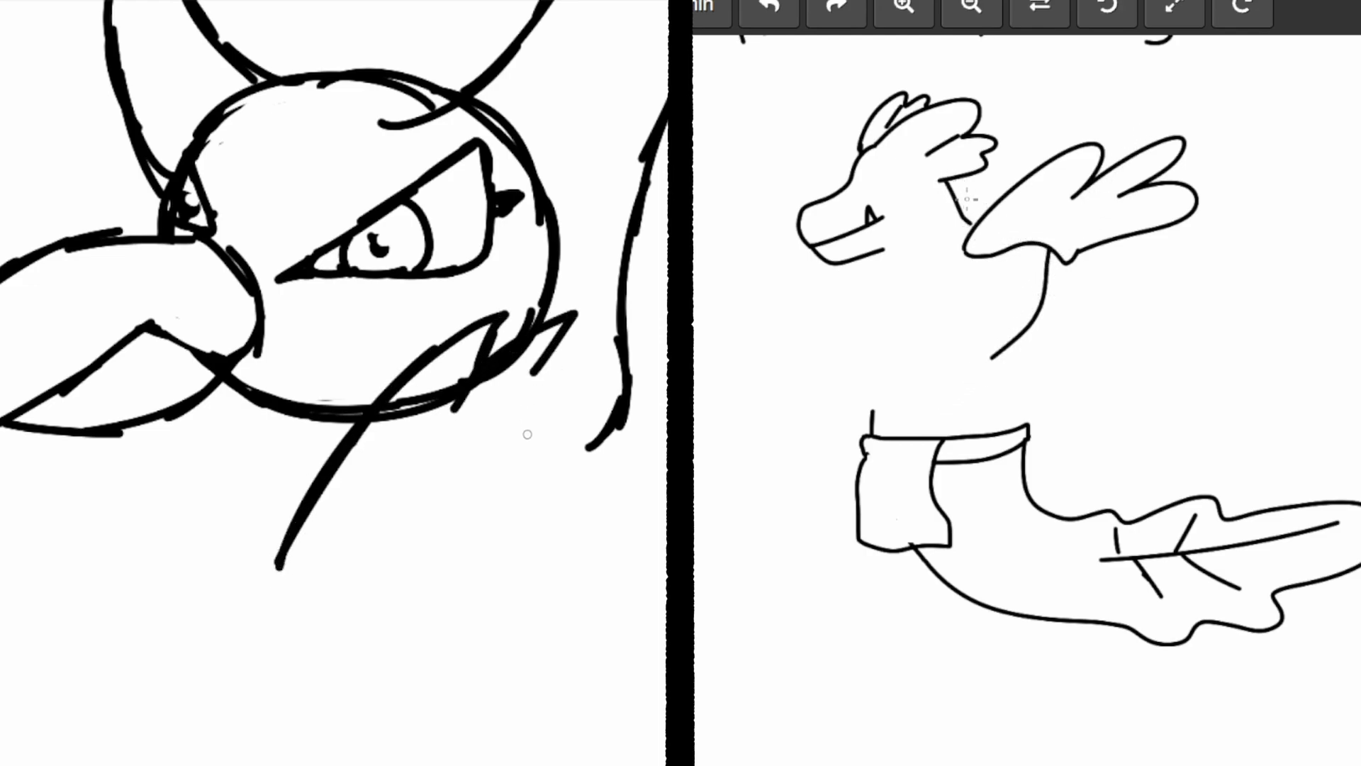
- Add the cross-hatched bandana, torso and raised arm on the left, and neck lines joining the serpent's head to its body
drag(243, 486, 278, 565)
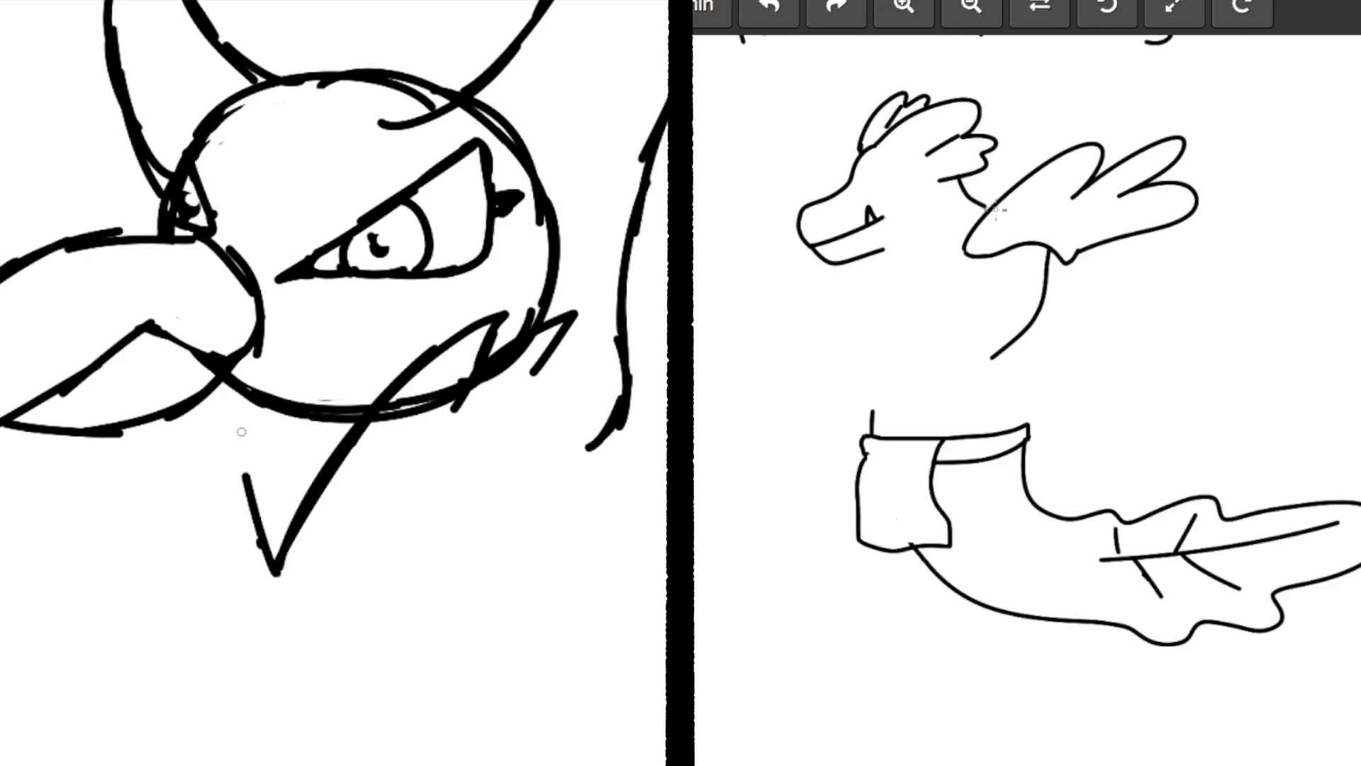
drag(243, 434, 295, 547)
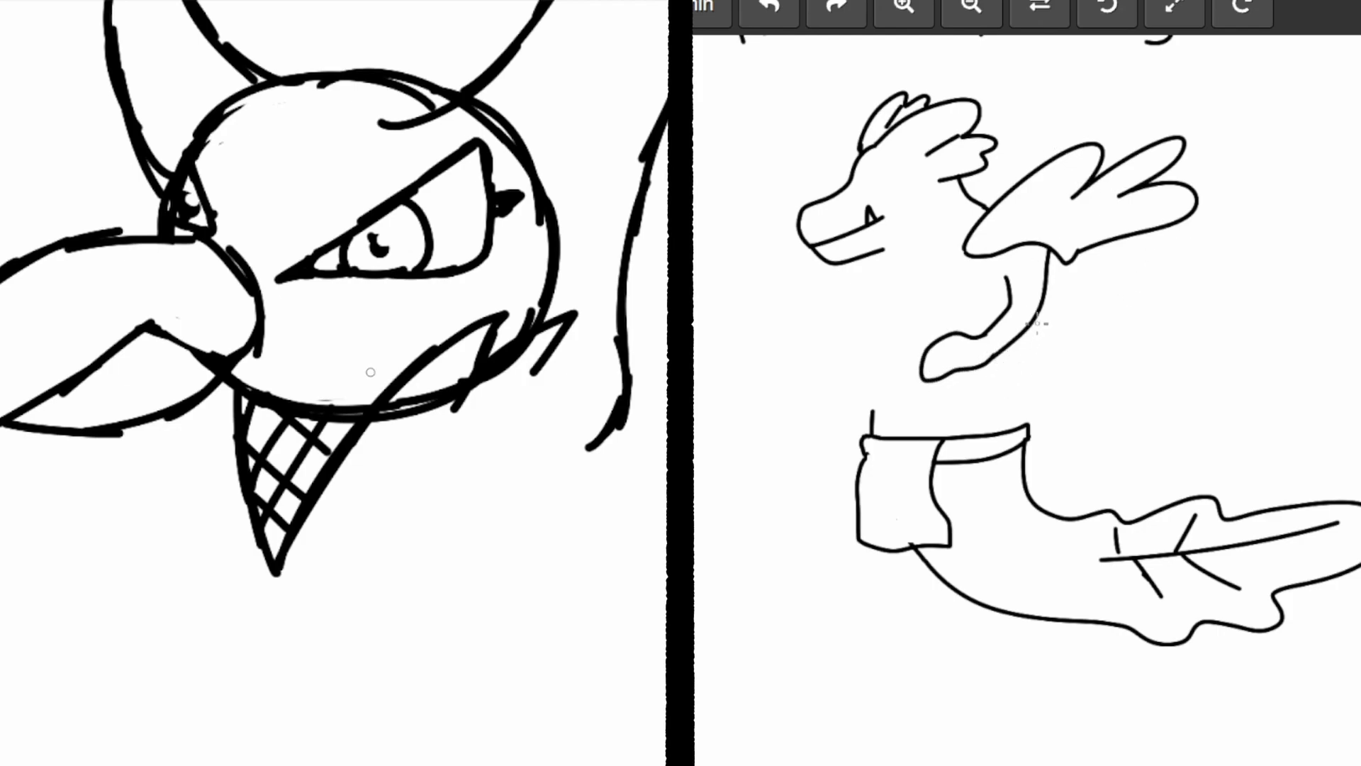
drag(1007, 339, 1020, 434)
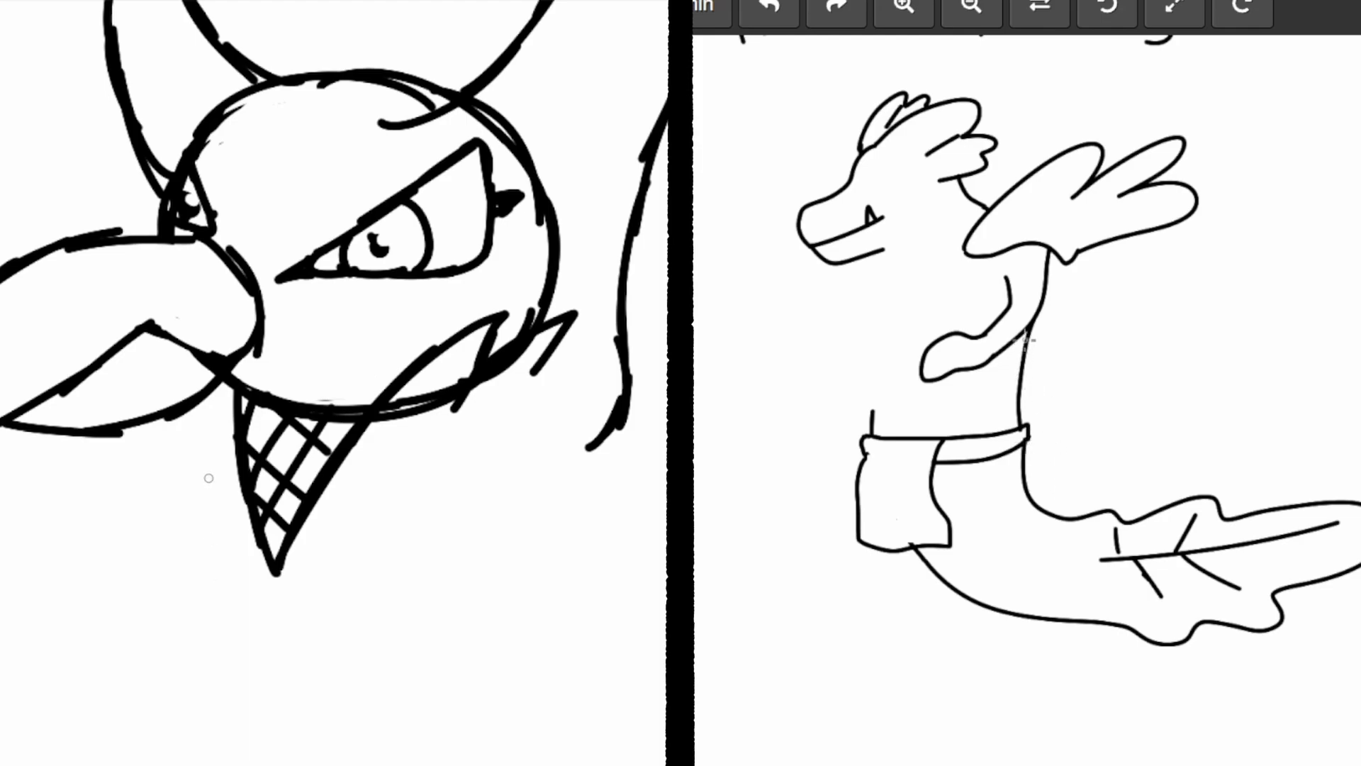
drag(191, 434, 183, 565)
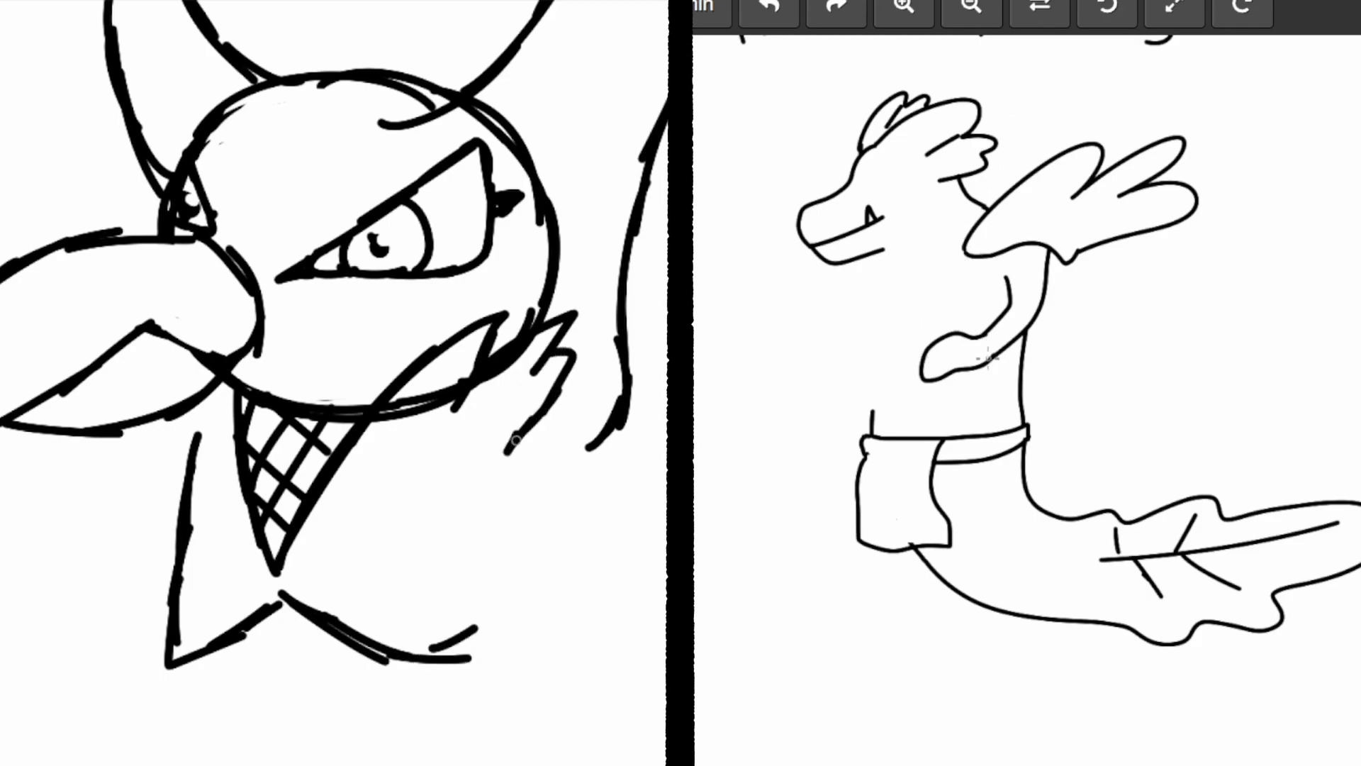
drag(516, 442, 434, 651)
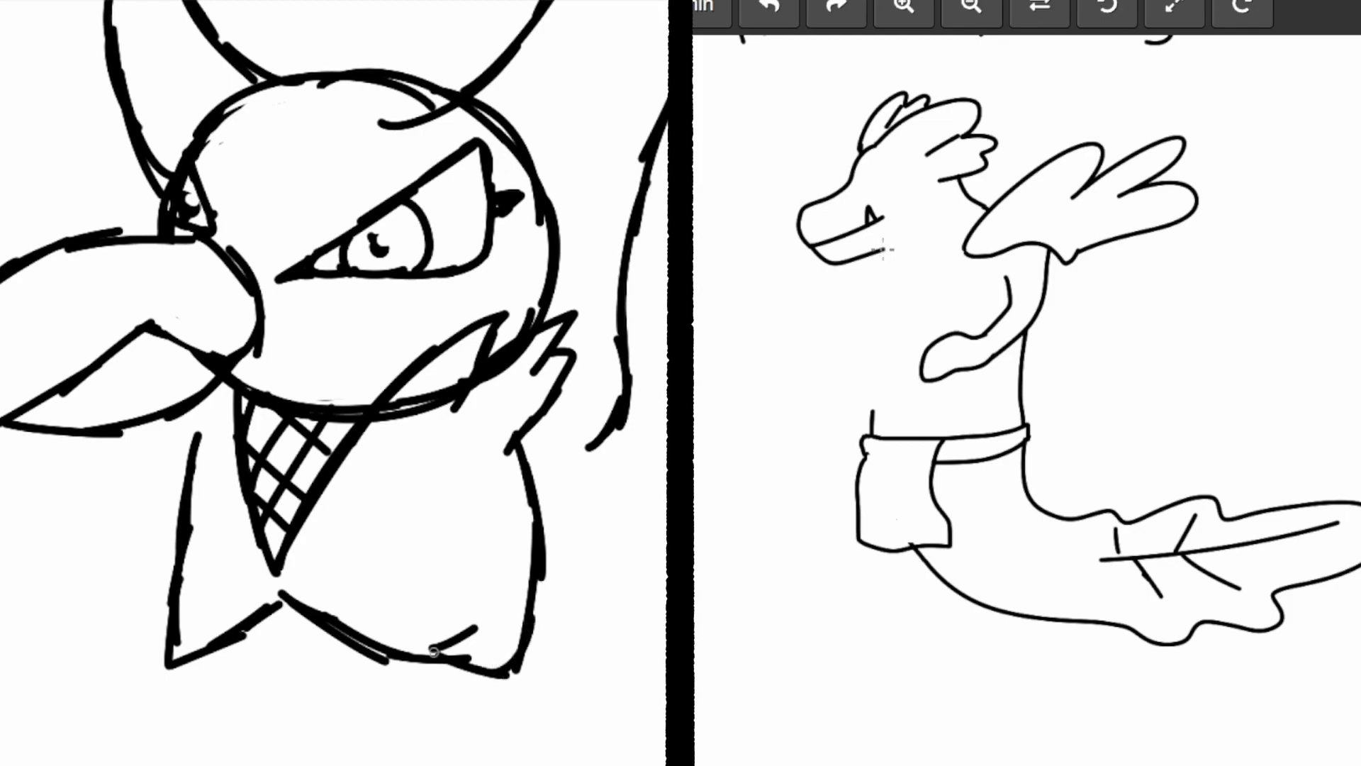
drag(879, 245, 862, 343)
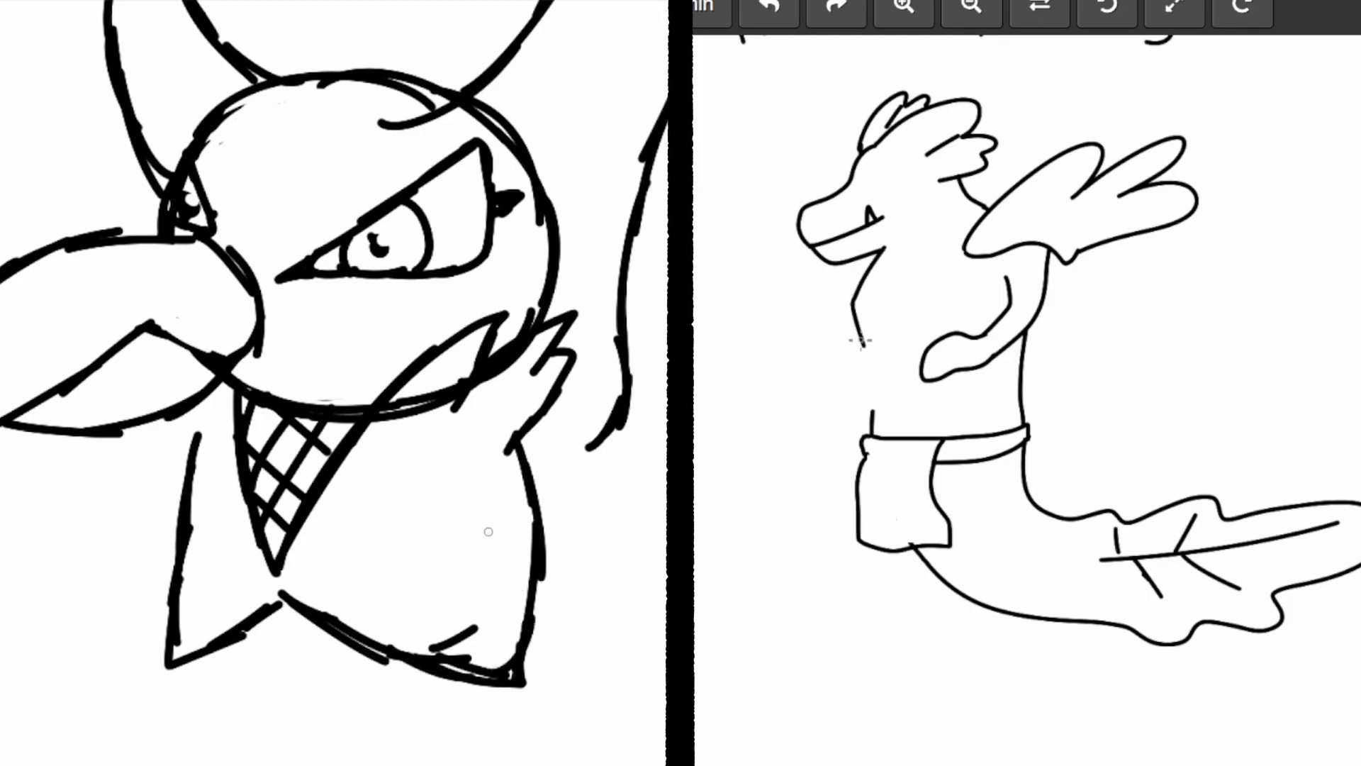
drag(419, 497, 487, 539)
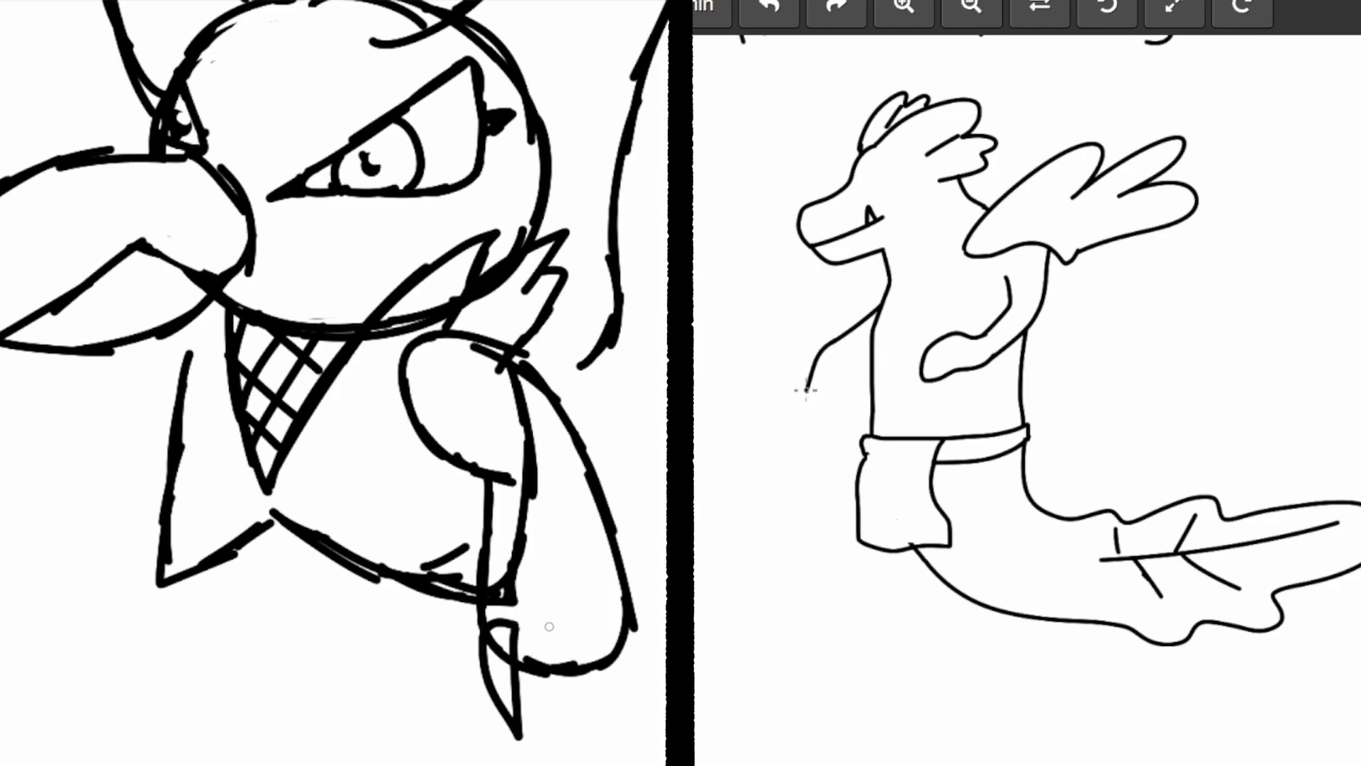
- Draw clawed hands, baggy-trousered legs and feet on the left figure, plus the serpent's dangling arm and headband
drag(486, 609, 573, 686)
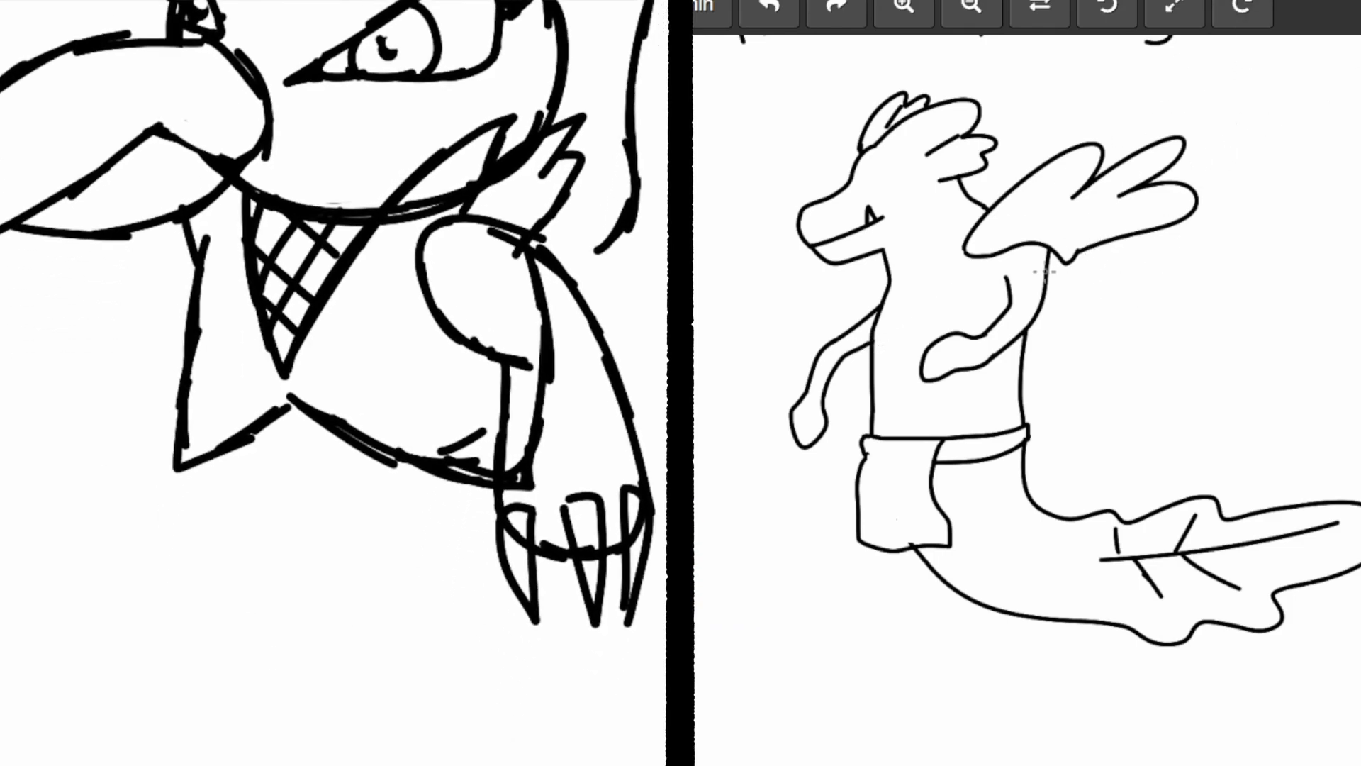
mouse_move(249, 562)
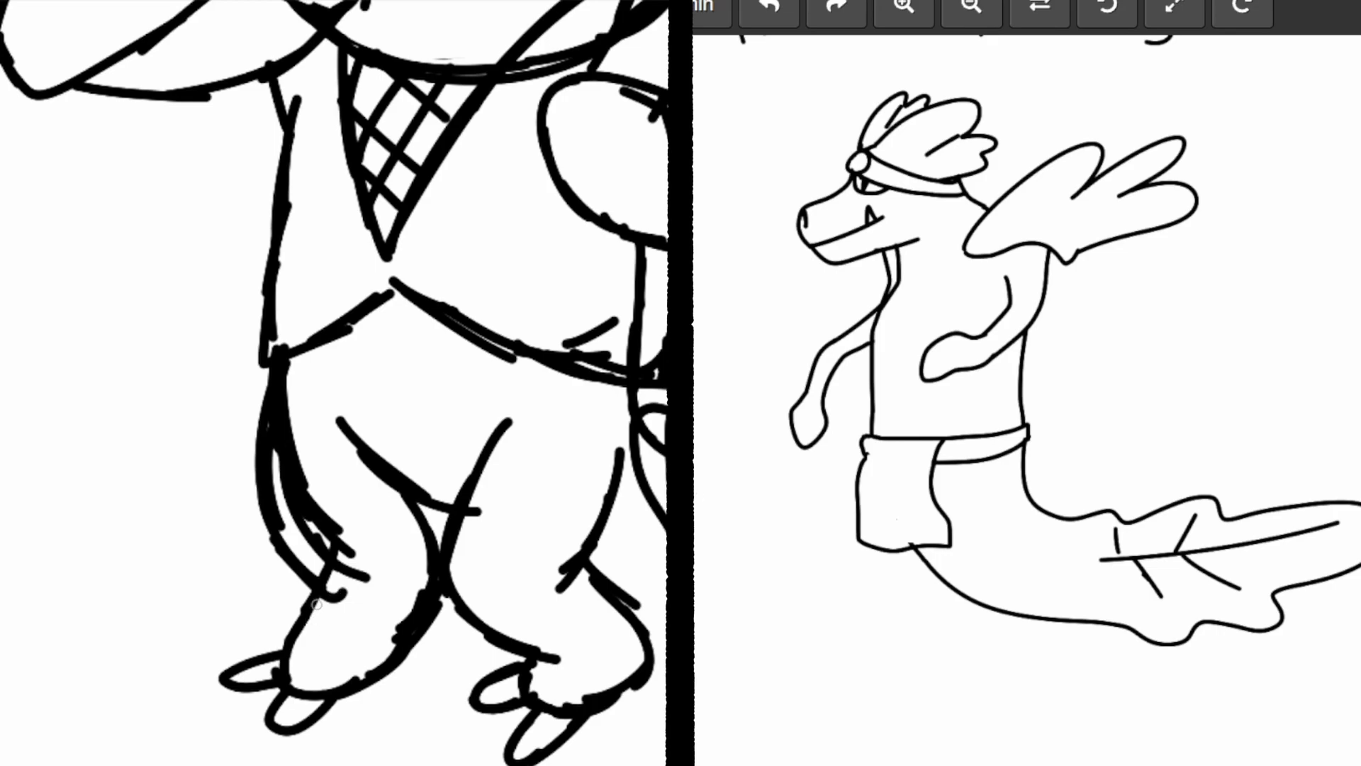
drag(278, 356, 331, 617)
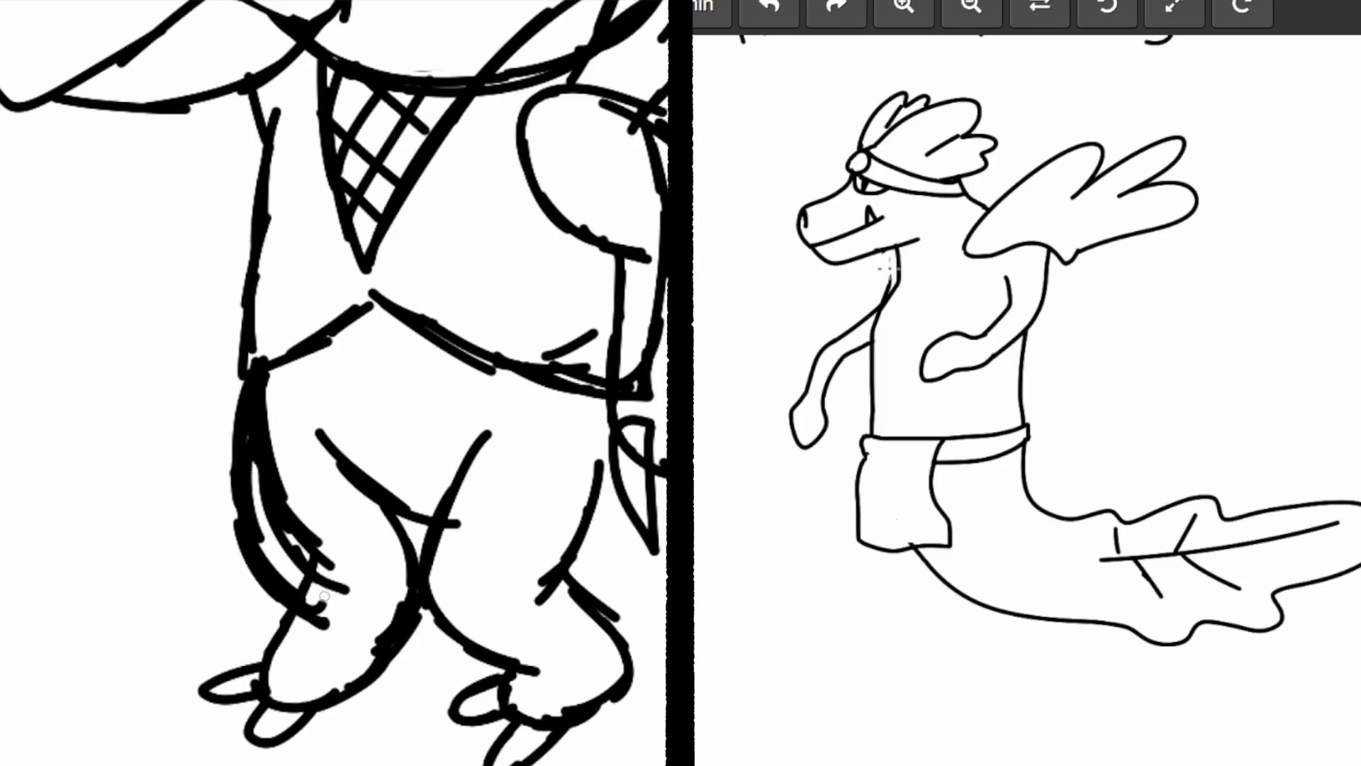
- Colour the serpent's head feathers green, dot a green bead on its headband and fill its shorts brown
drag(282, 508, 327, 608)
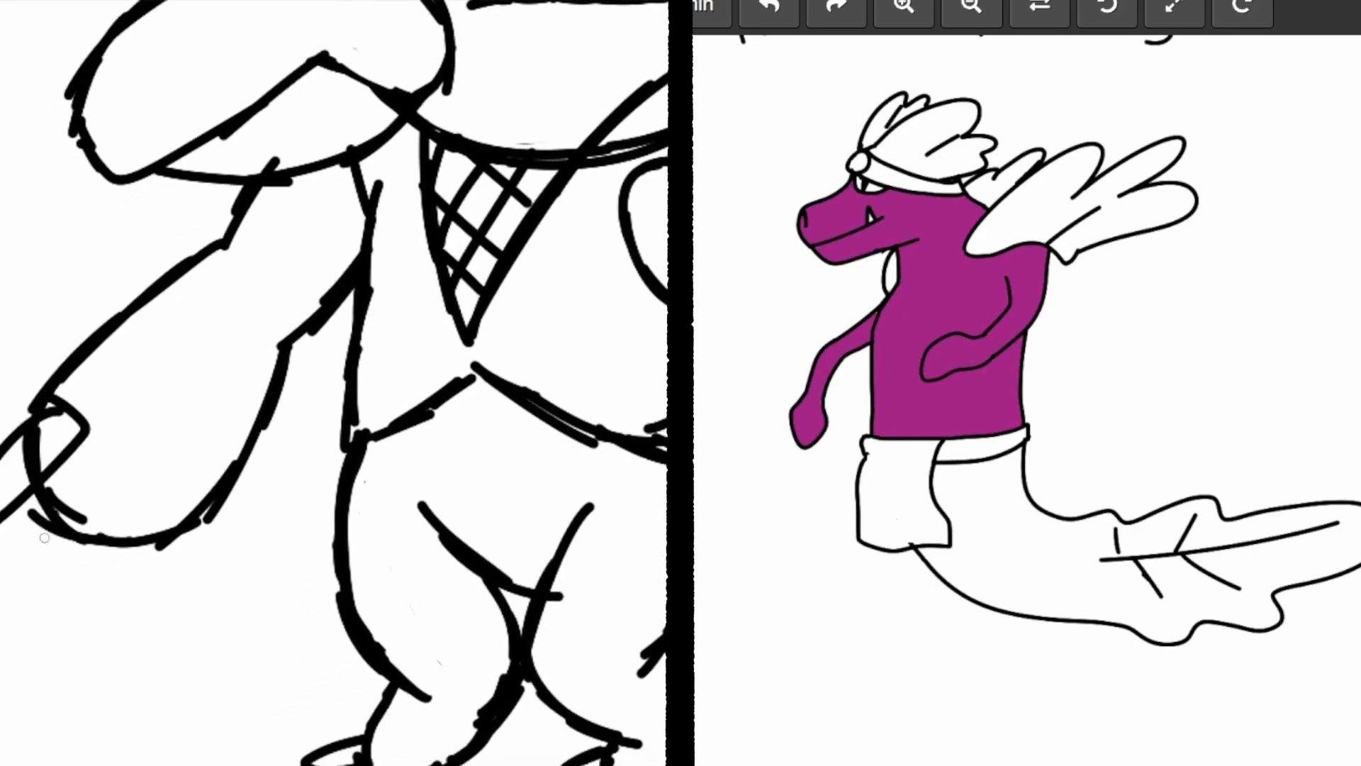
click(1129, 556)
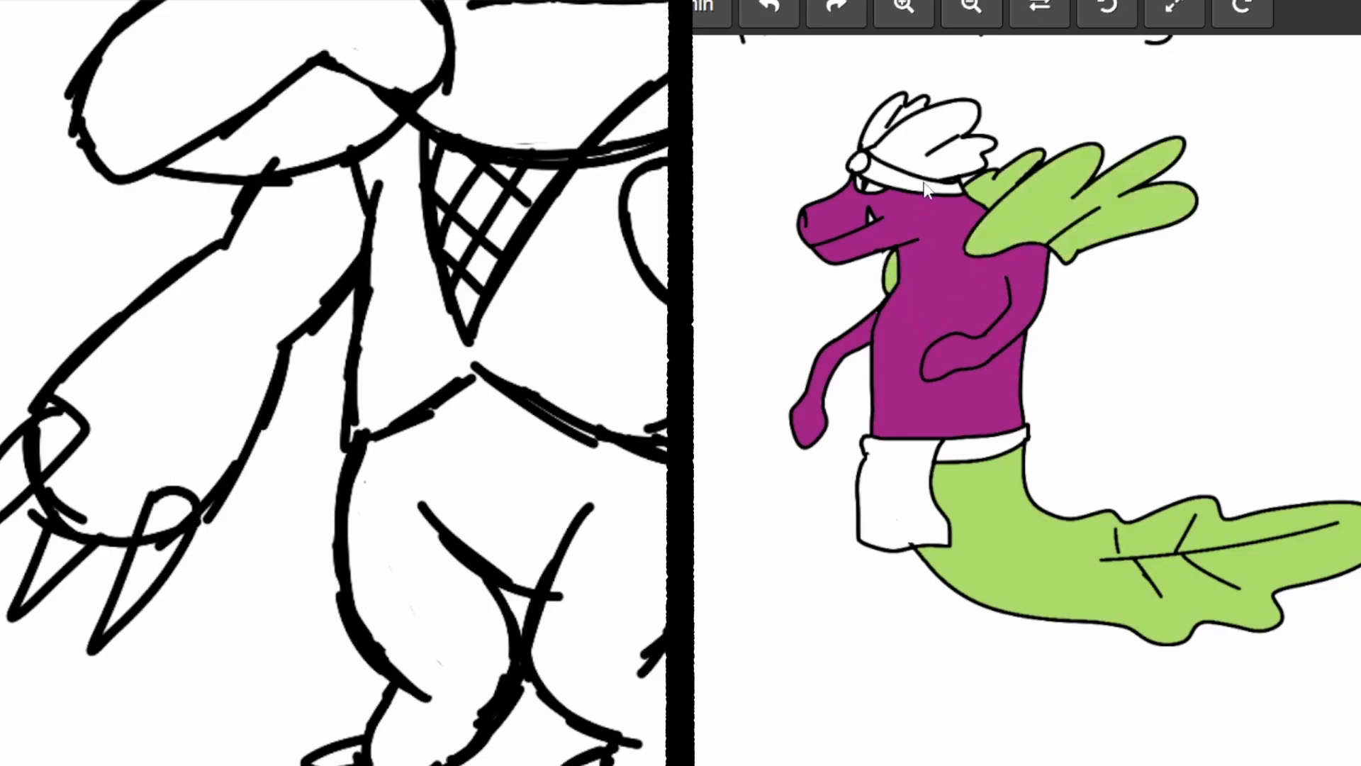
click(924, 139)
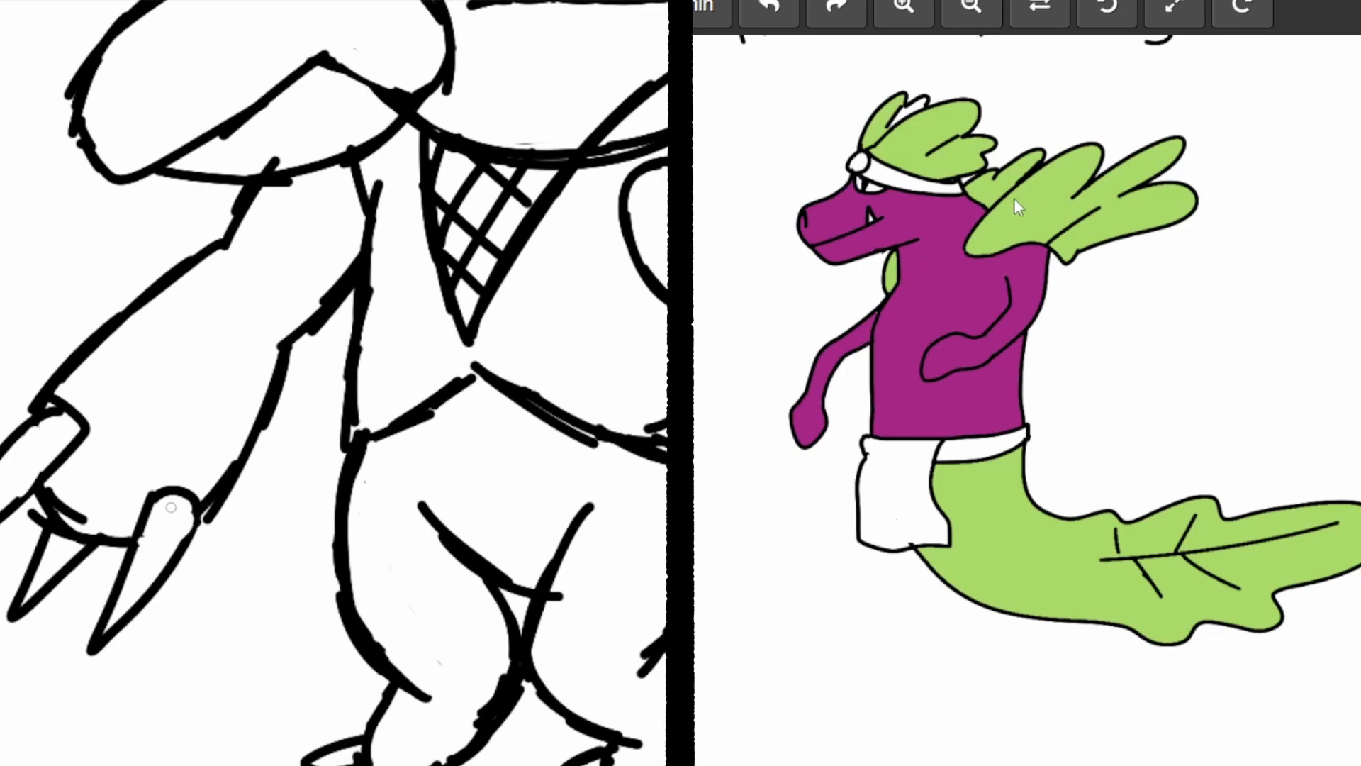
click(855, 160)
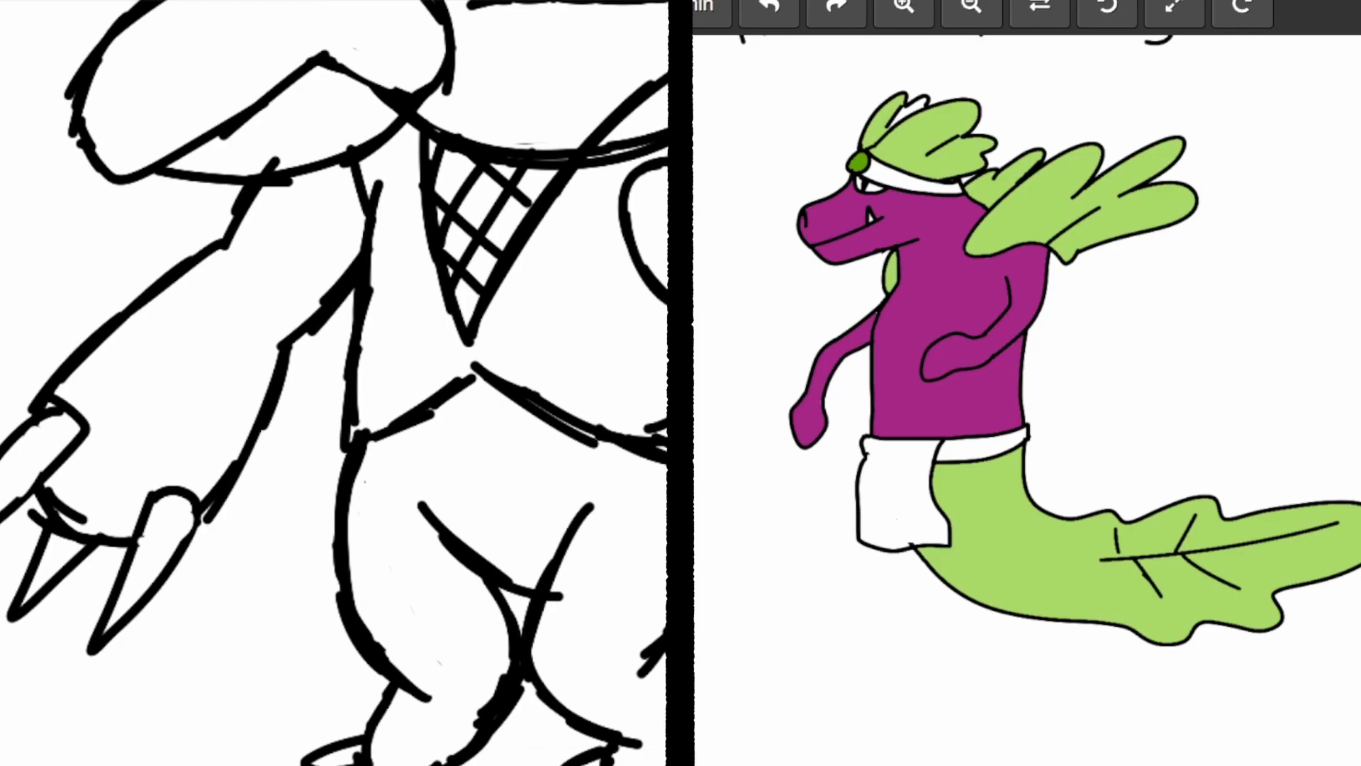
click(895, 487)
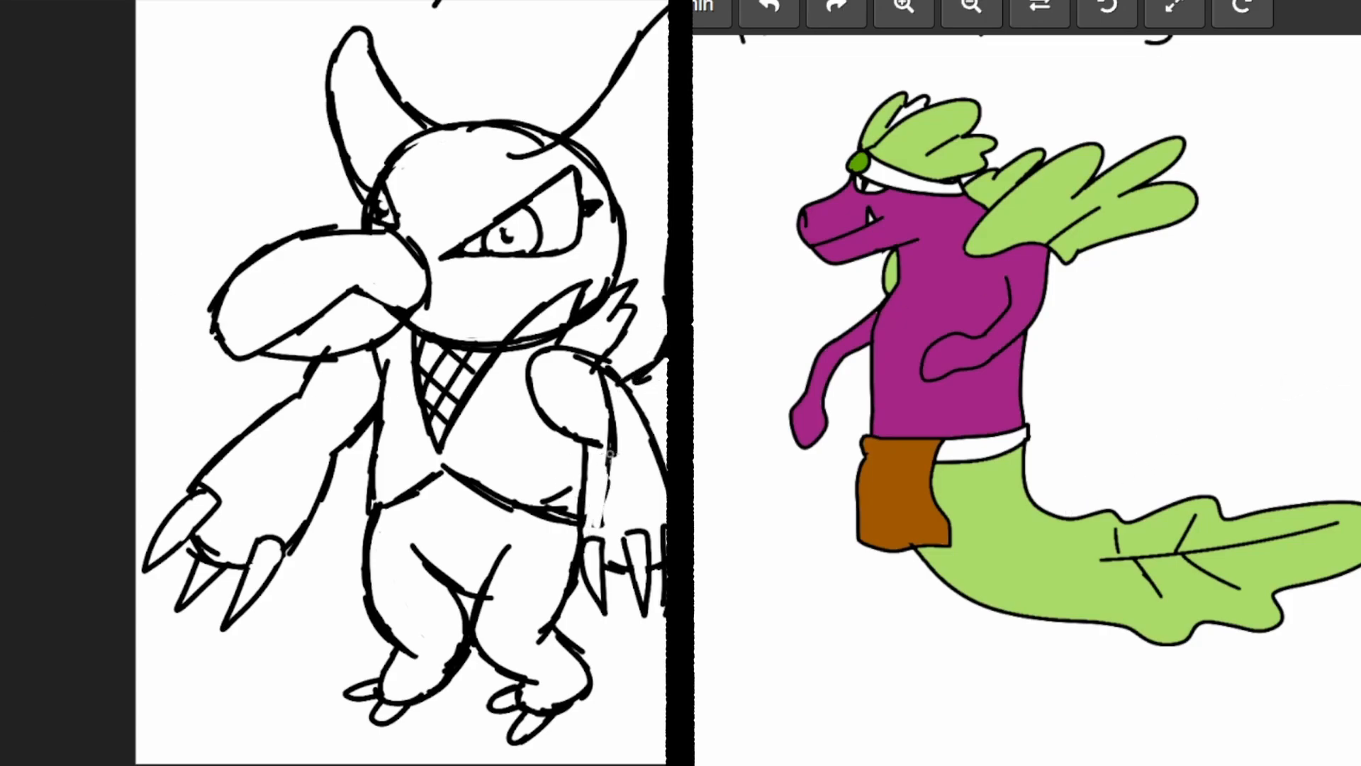
- Fill the left creature dark purple with violet vest, brown beak and yellow eye; add green fins to the serpent's arms
drag(609, 373, 598, 520)
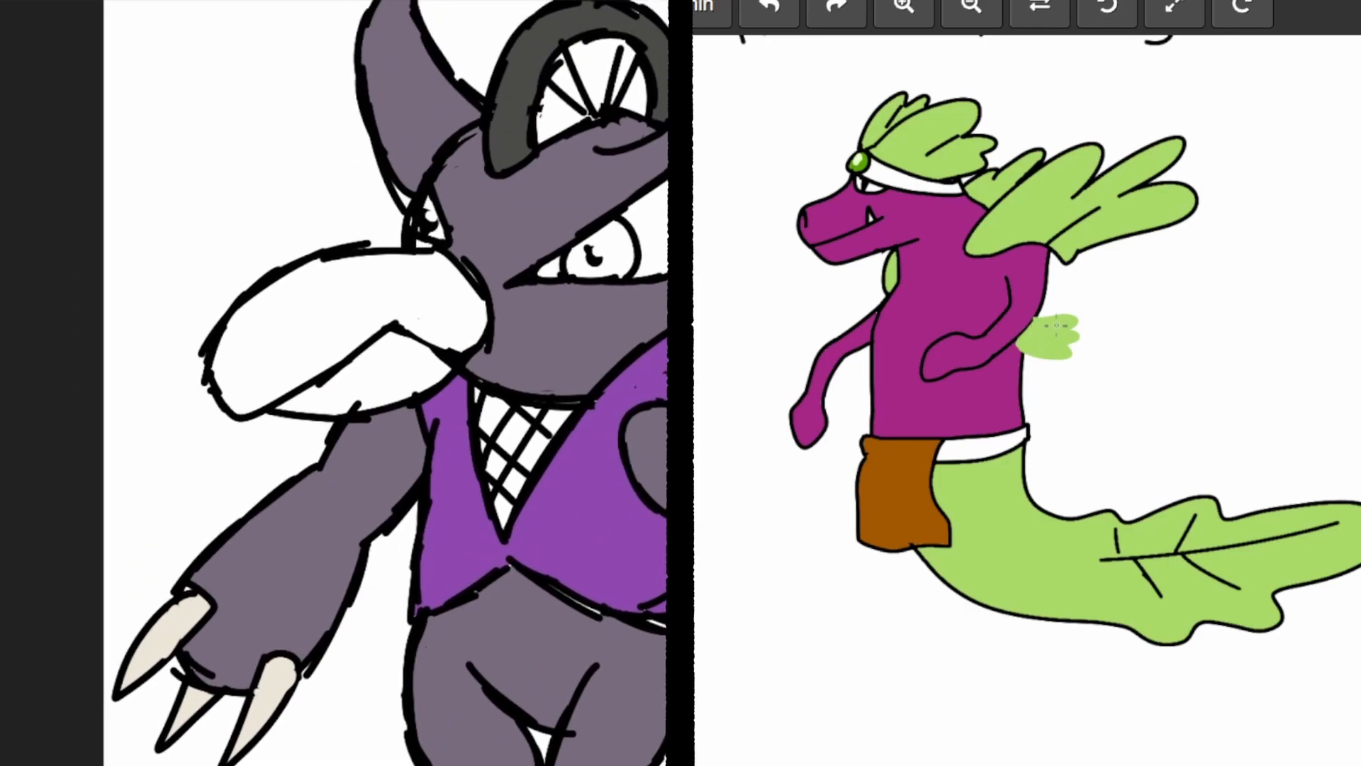
click(347, 330)
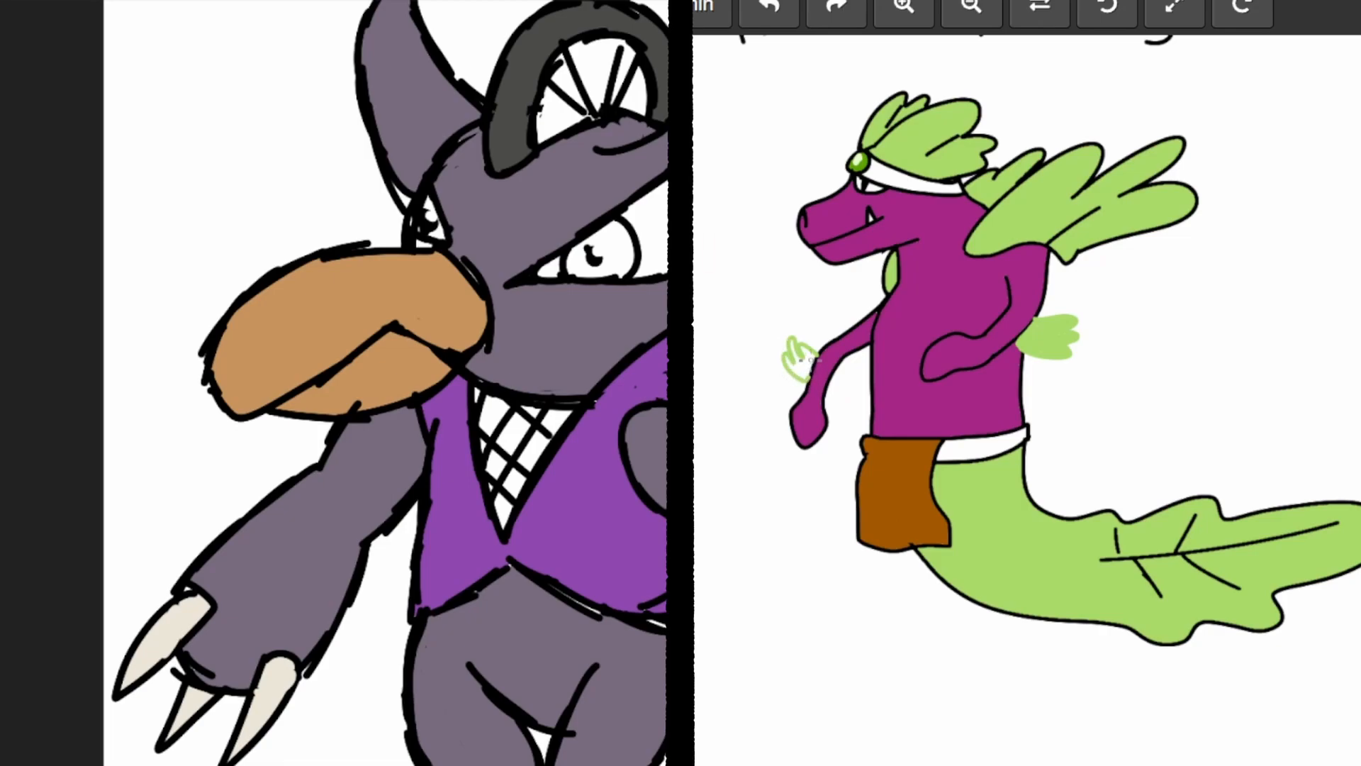
click(590, 252)
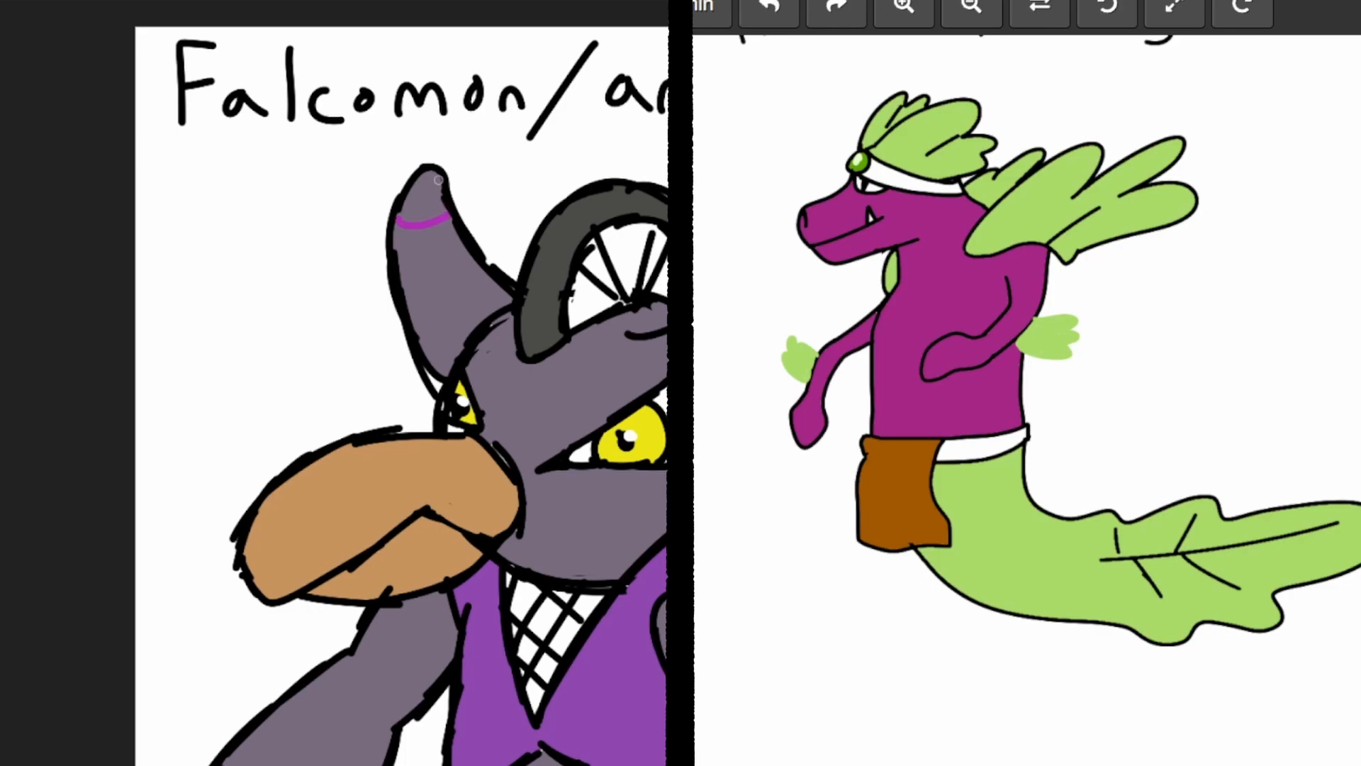
- Finish colouring ear tips and toes, then show both labelled monsters whole on the canvas
click(426, 204)
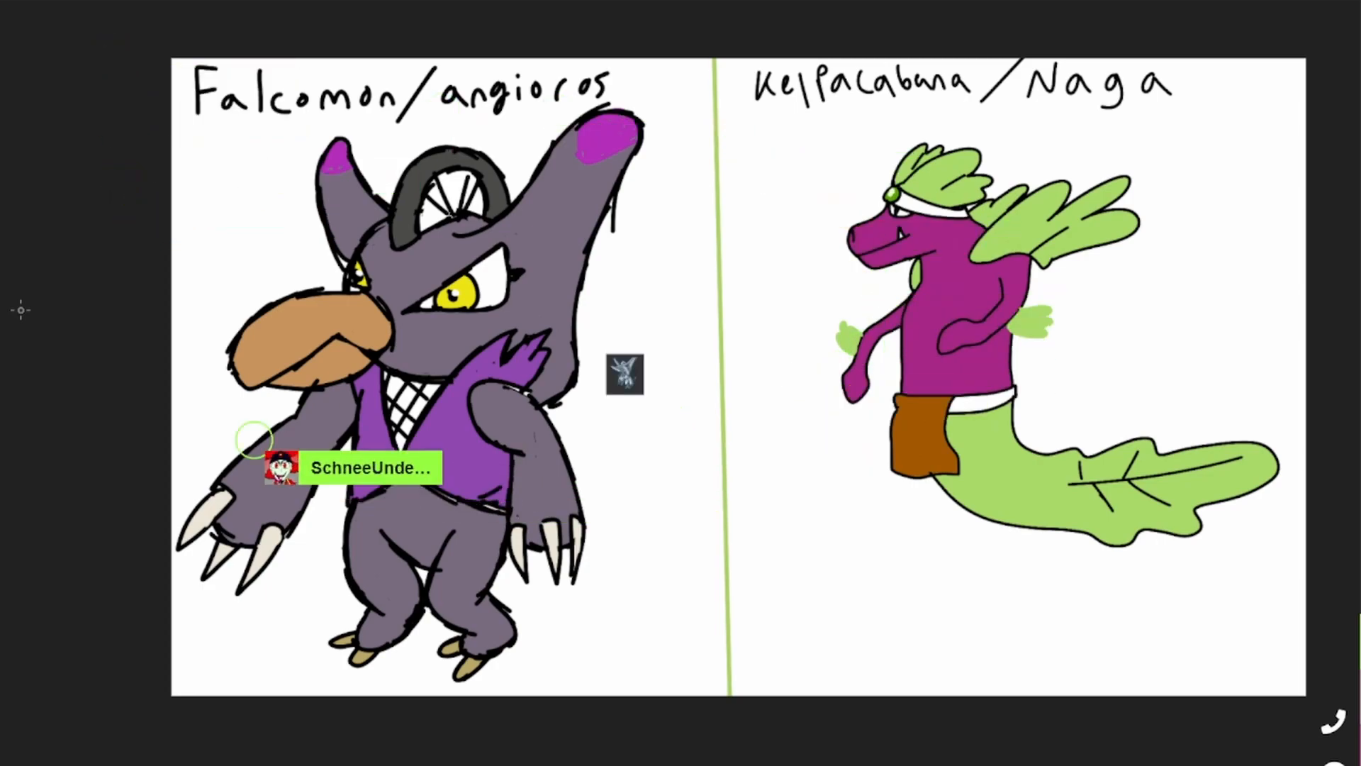
mouse_move(749, 266)
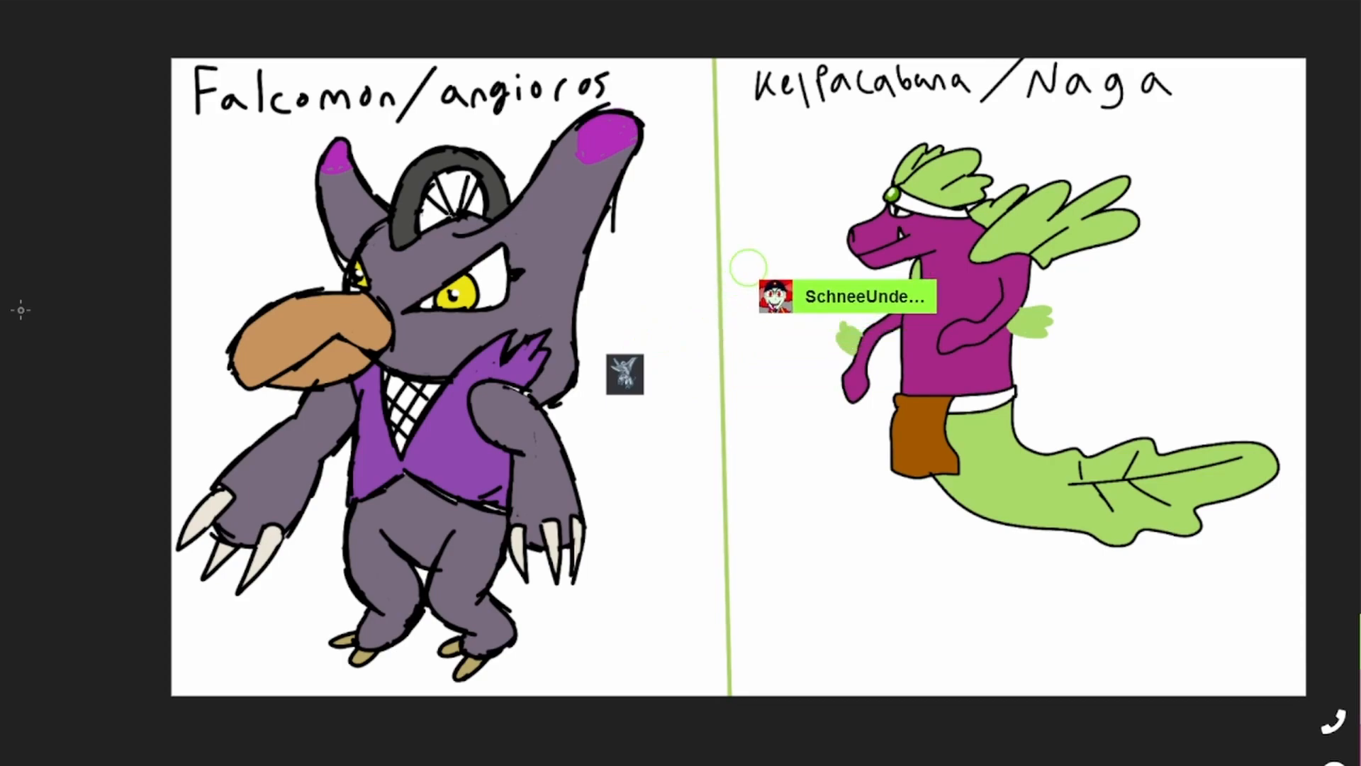
- Enlarge the reference sprite image over the middle of the canvas between the two drawings
click(624, 374)
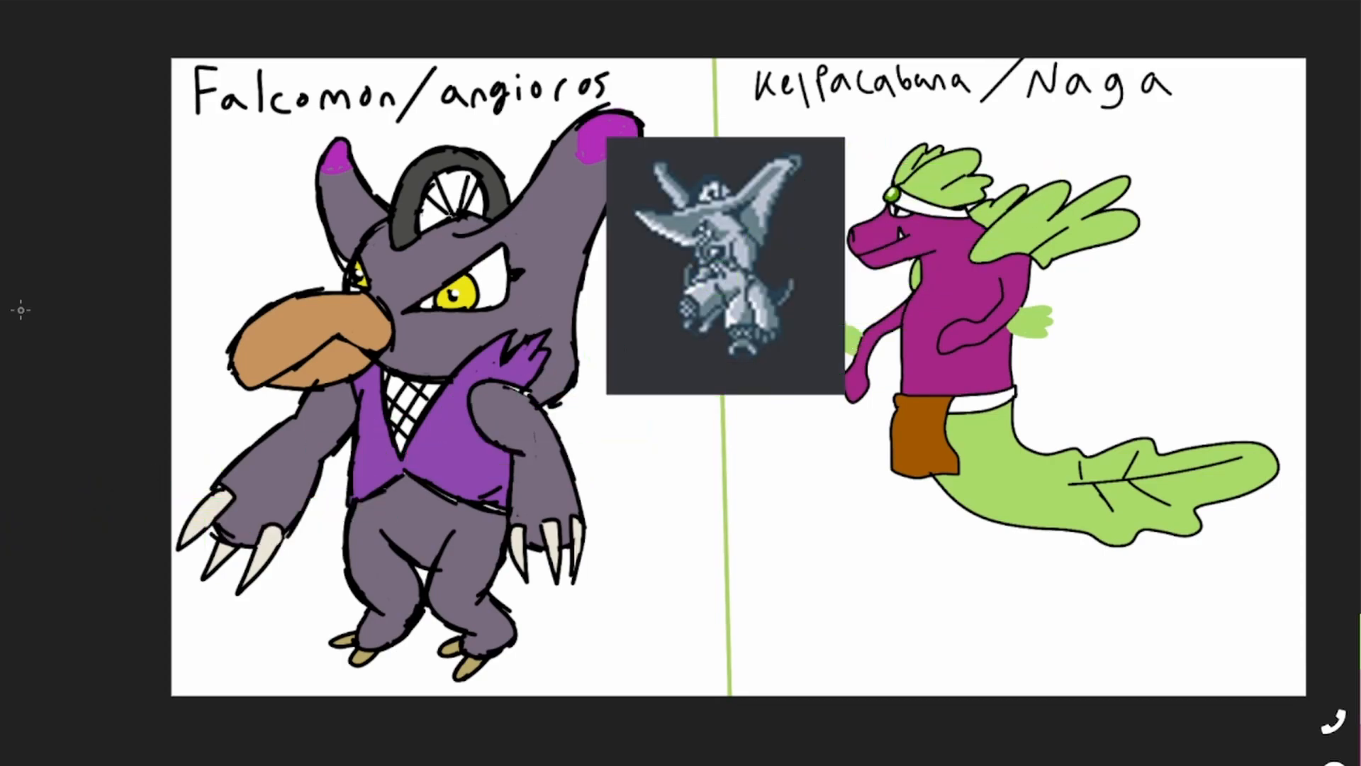